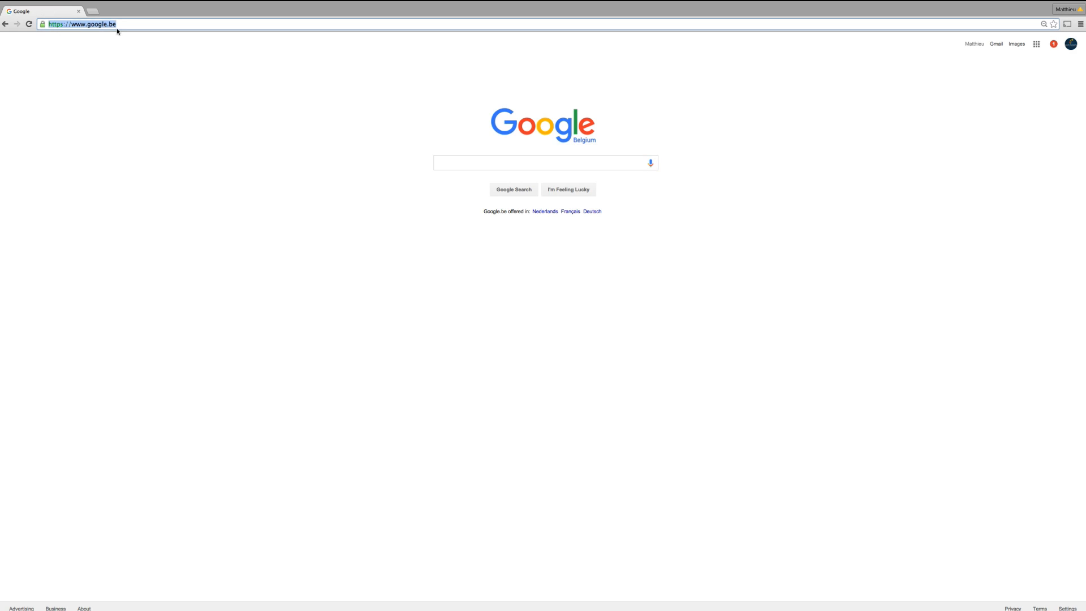
# Navigate from Google to the easycomposites.co.uk homepage via the address bar
pyautogui.write('www.east')
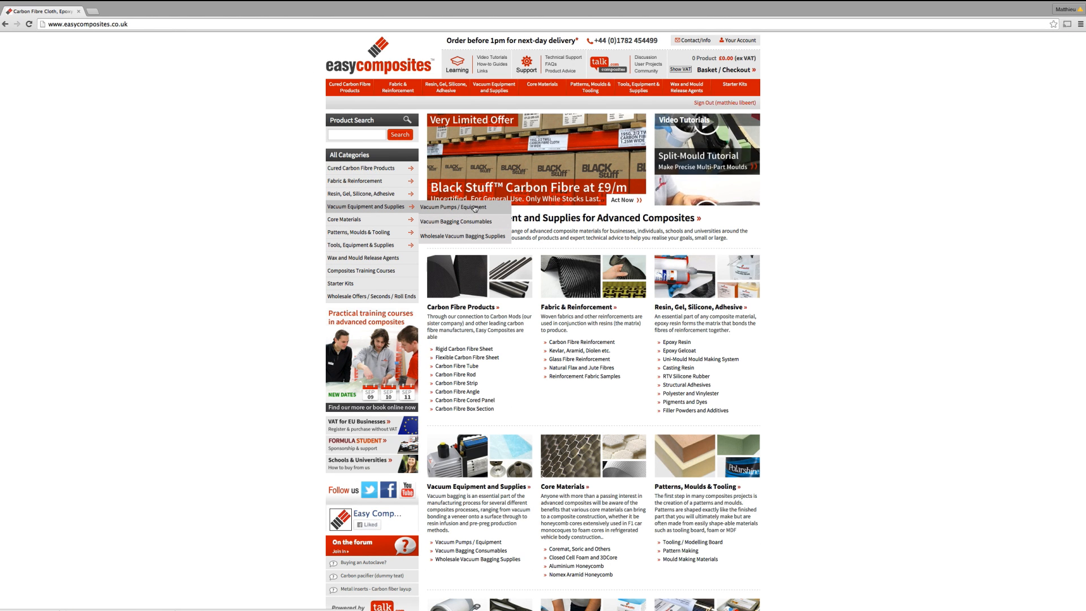
# Navigate Vacuum Equipment and Supplies to the Vacuum Pumps / Equipment product listing
pyautogui.click(450, 207)
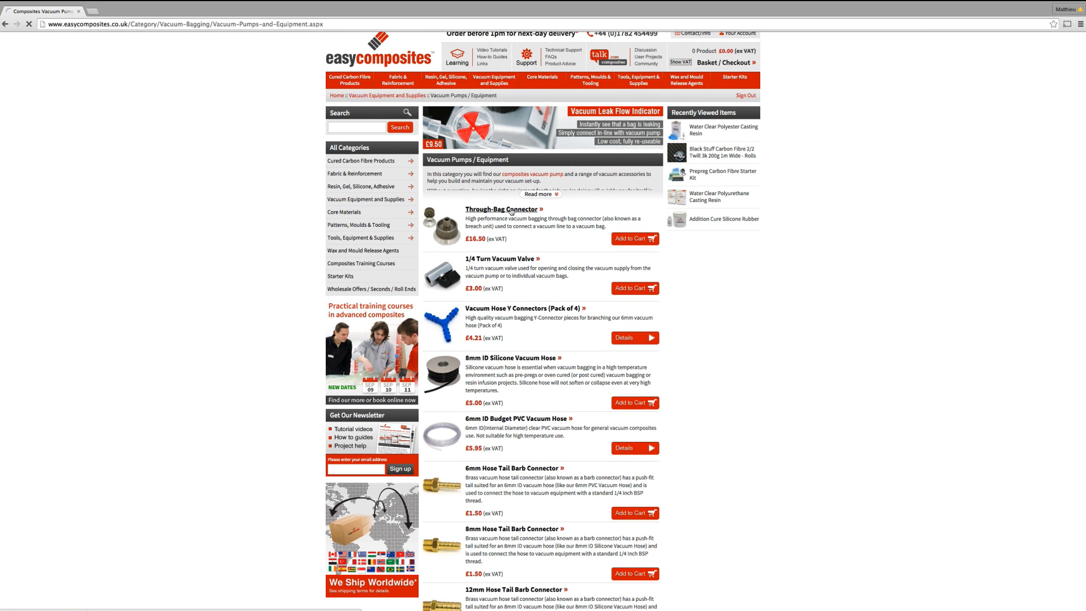
pyautogui.click(500, 209)
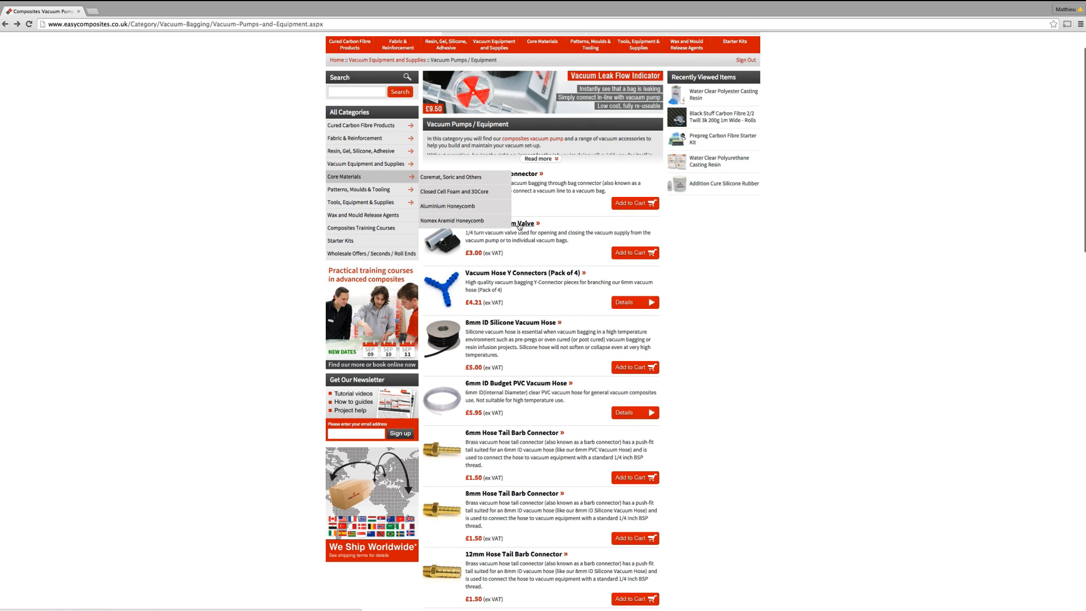
pyautogui.click(513, 223)
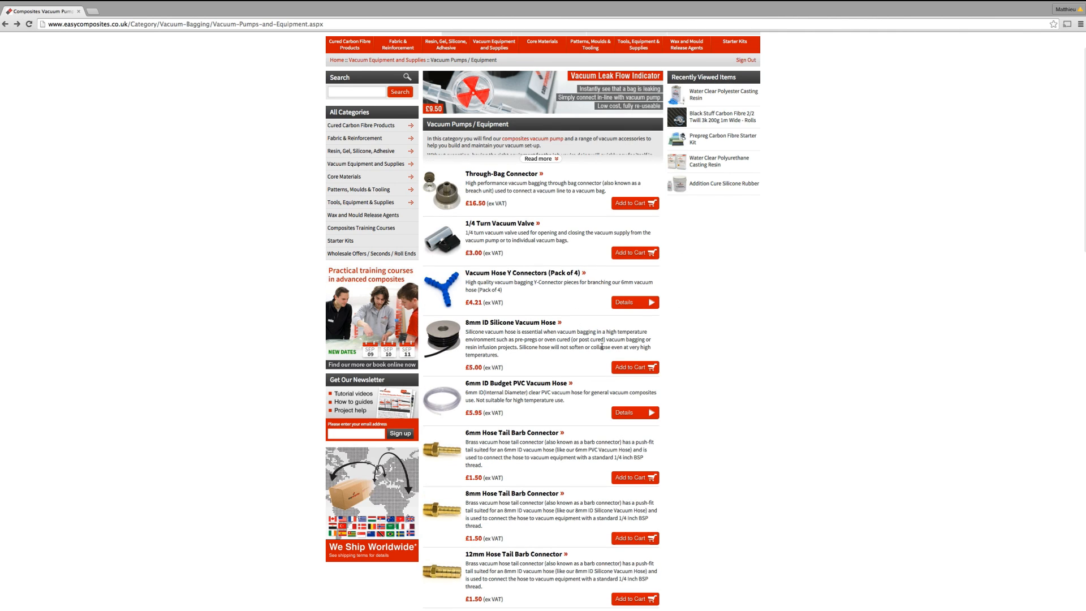
pyautogui.scroll(-3)
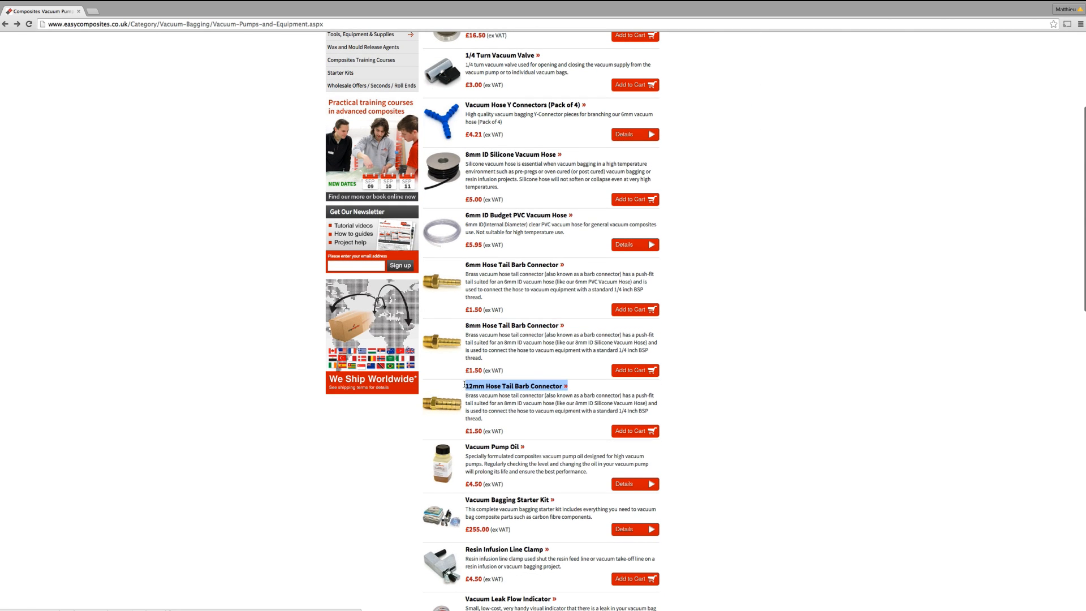
# View the 8mm Hose Tail Barb Connector, then continue down the listing to the vacuum pumps
pyautogui.click(508, 325)
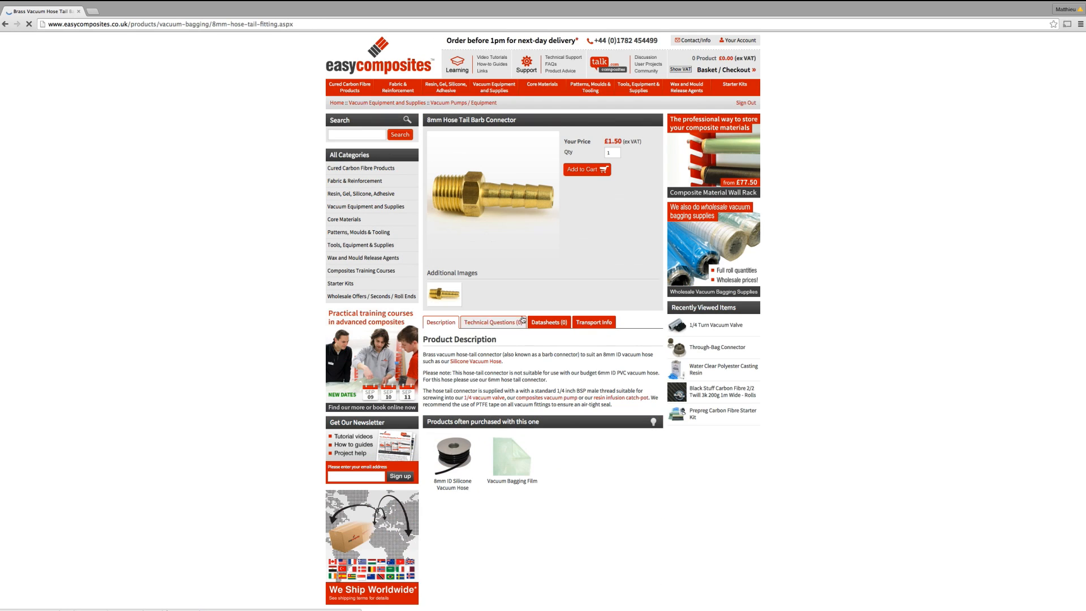
pyautogui.moveTo(373, 198)
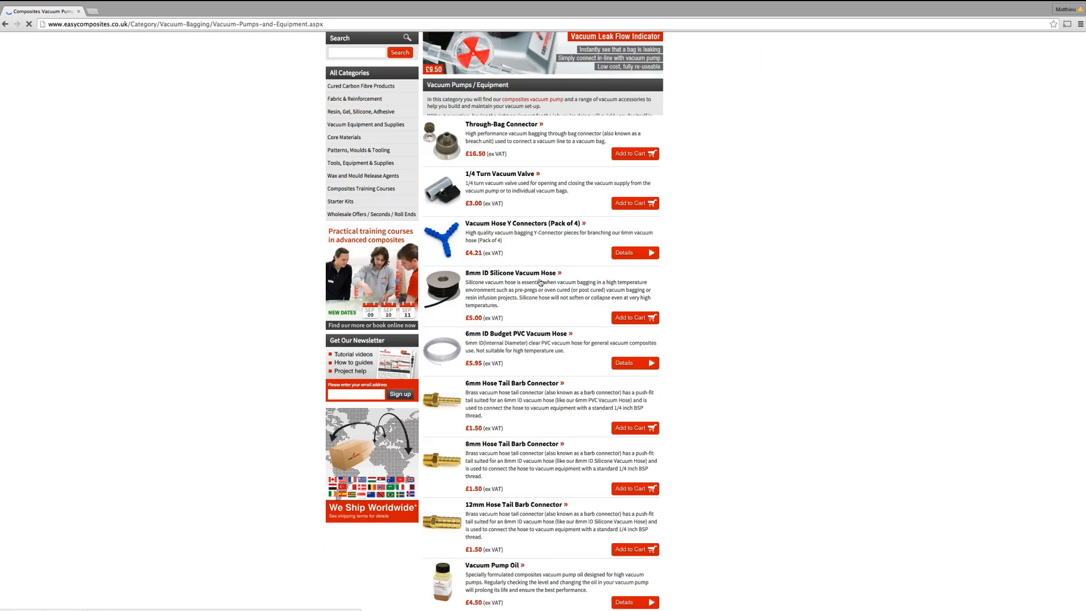
pyautogui.scroll(-3)
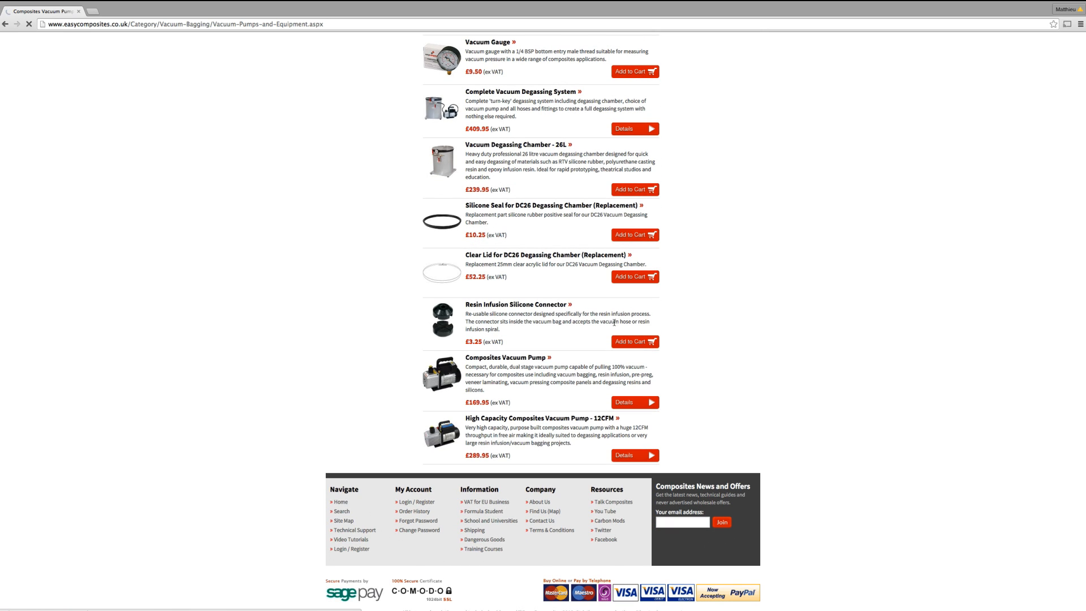
pyautogui.click(516, 304)
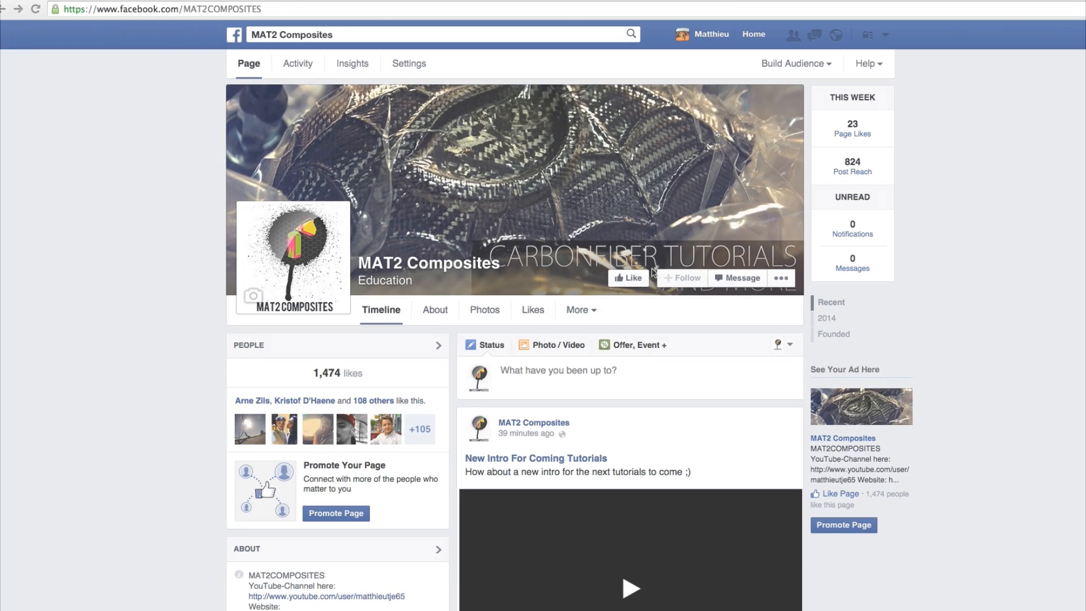
# Scroll the MAT2 Composites timeline down to the Iron Man and Spiderman mask post
pyautogui.scroll(-3)
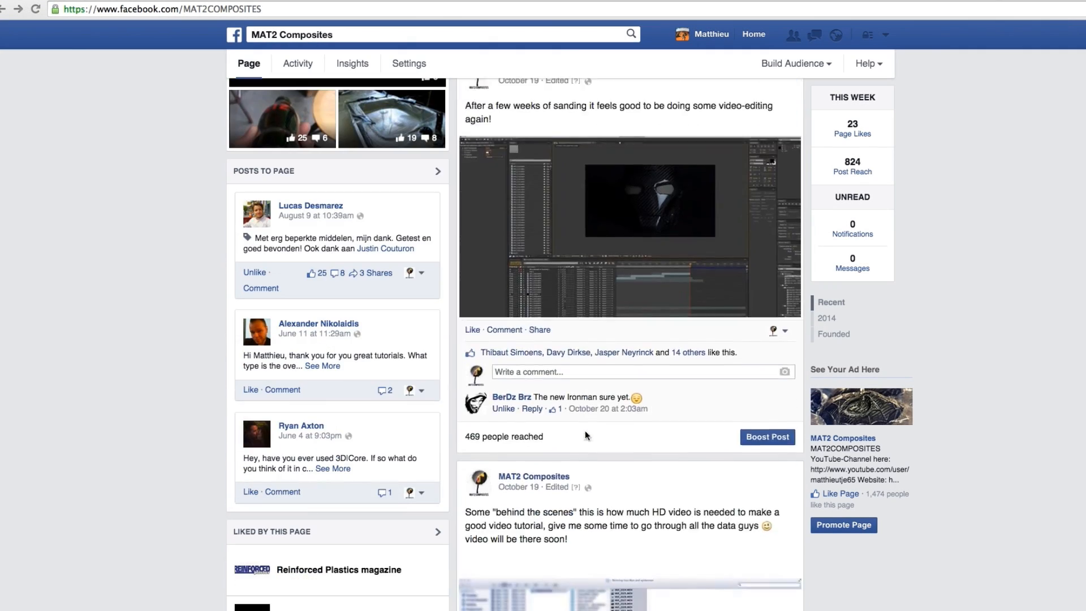
pyautogui.scroll(-3)
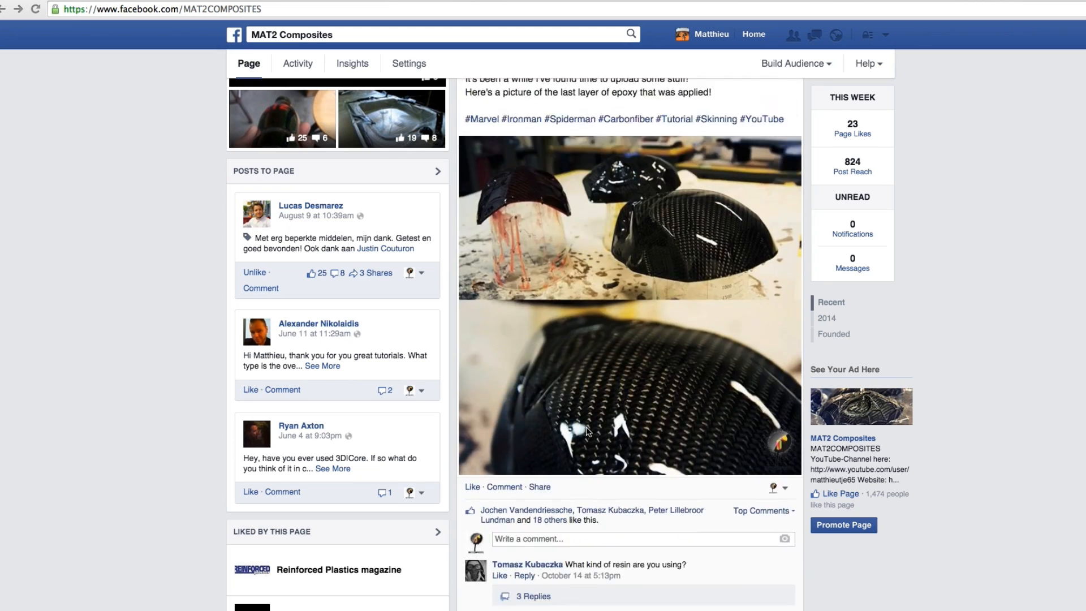
pyautogui.scroll(-3)
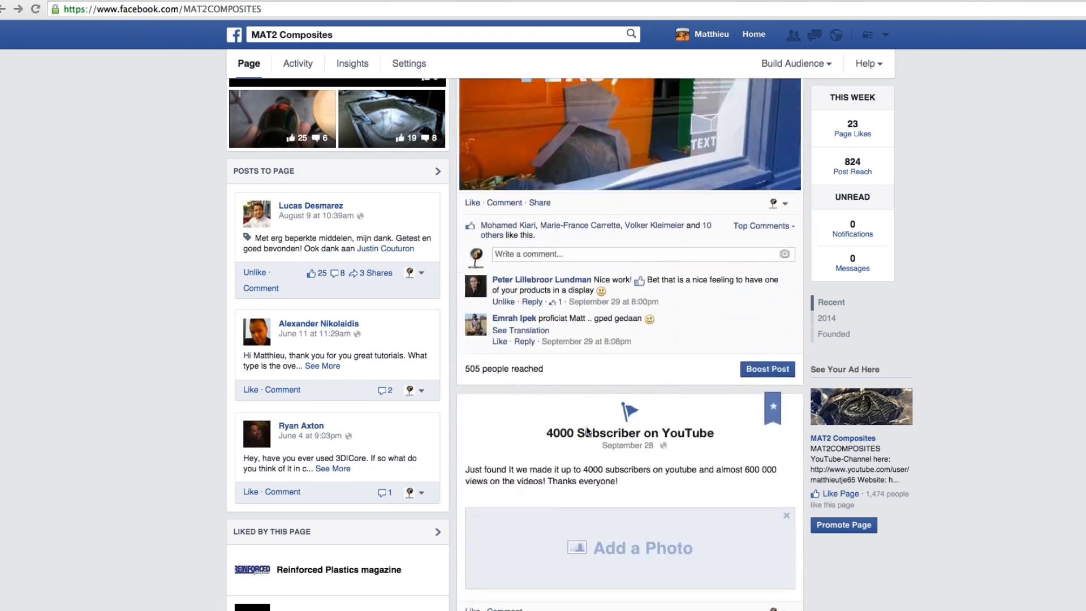
pyautogui.scroll(-3)
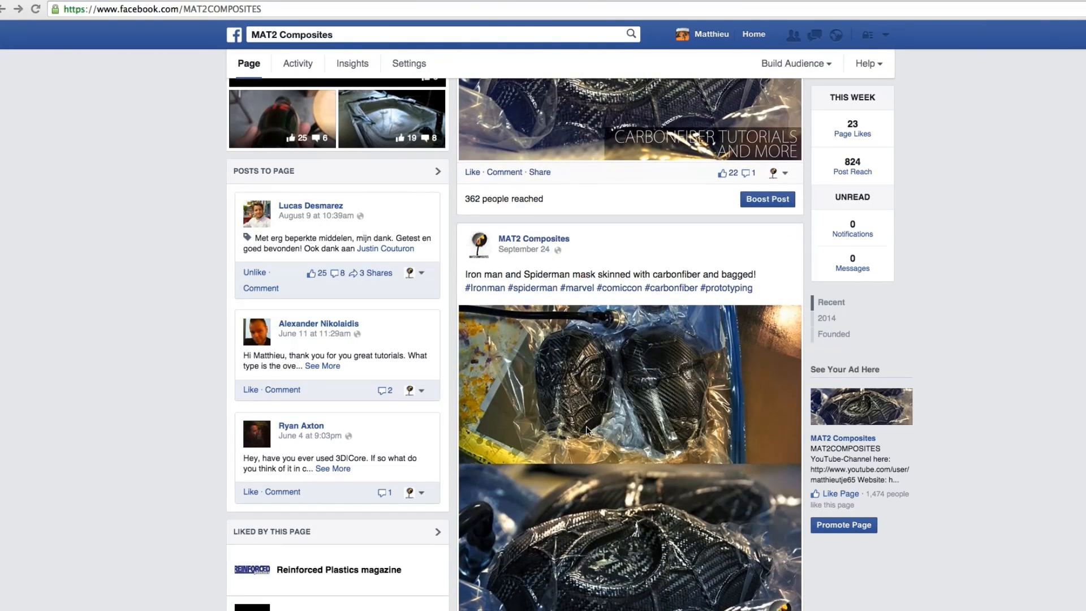